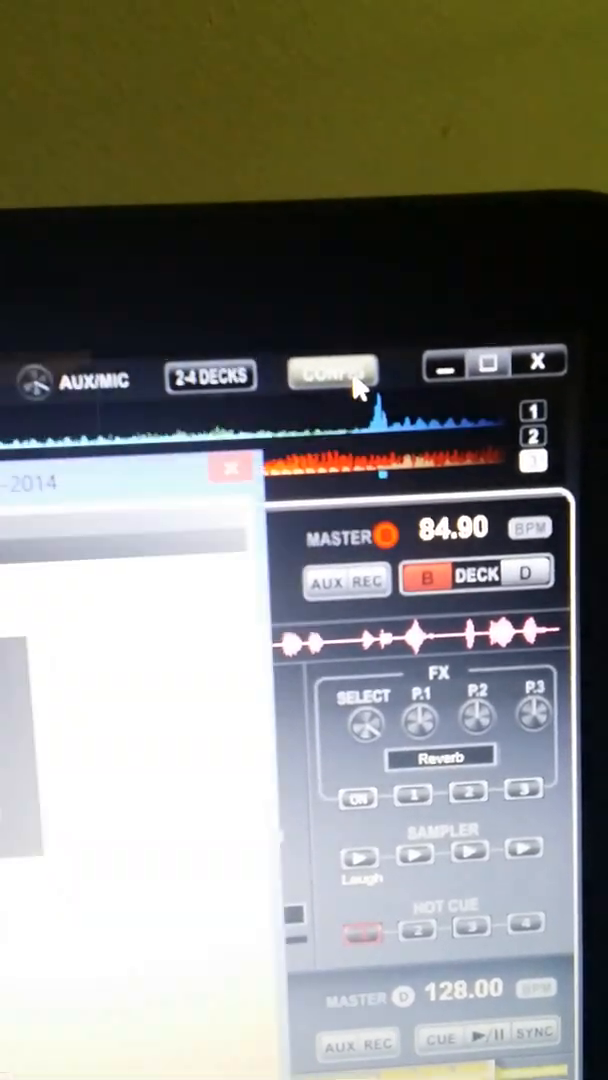
Step: Glance at the Interface settings, return to the Radio Server broadcast page, and stop broadcasting
{"action": "left_click", "coordinate": [332, 377]}
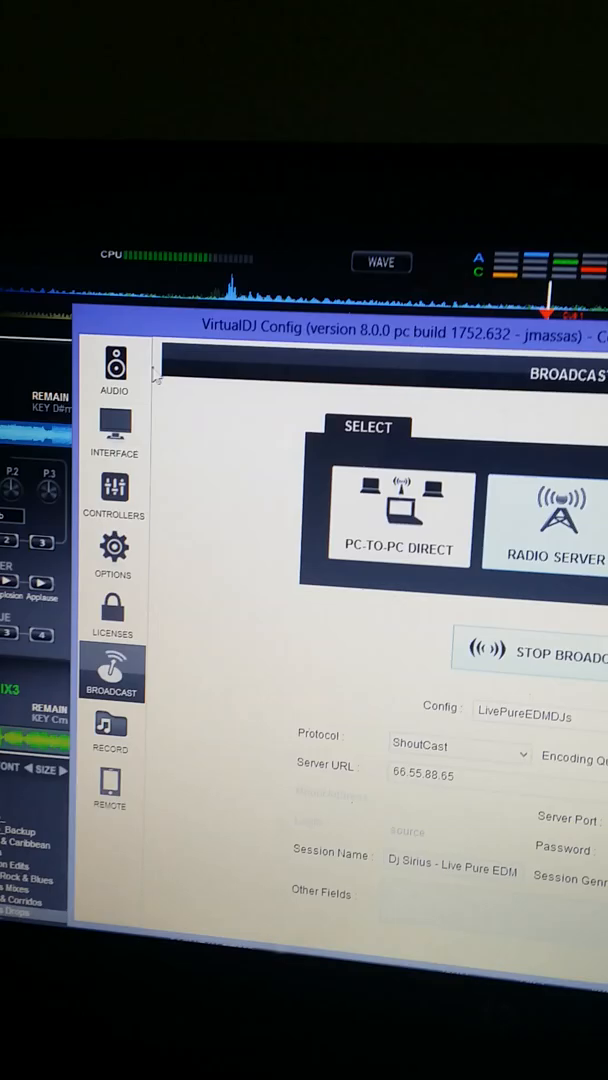
{"action": "left_click", "coordinate": [113, 430]}
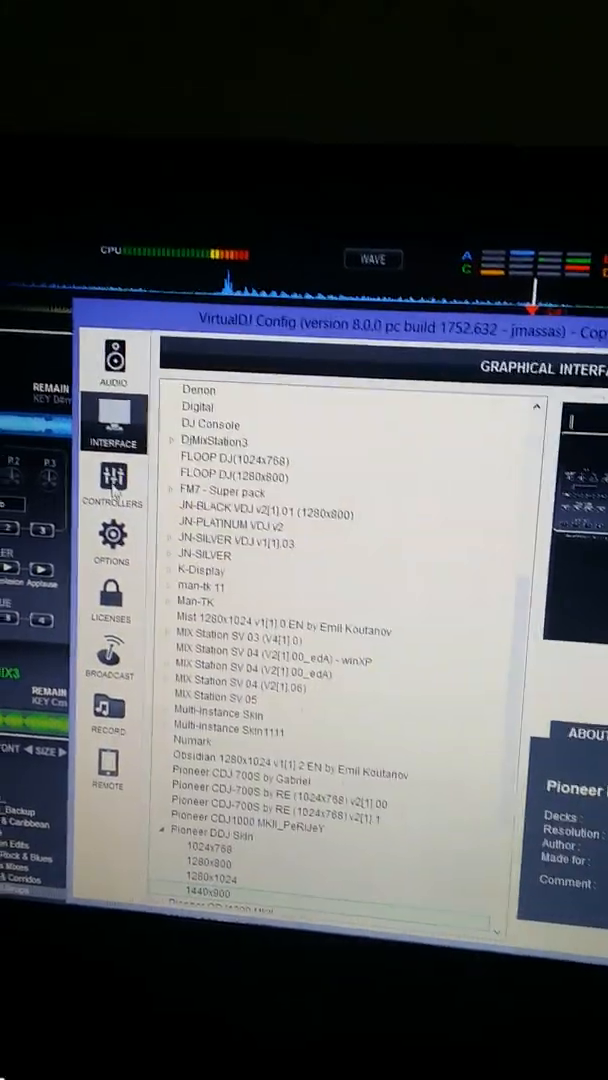
{"action": "left_click", "coordinate": [110, 645]}
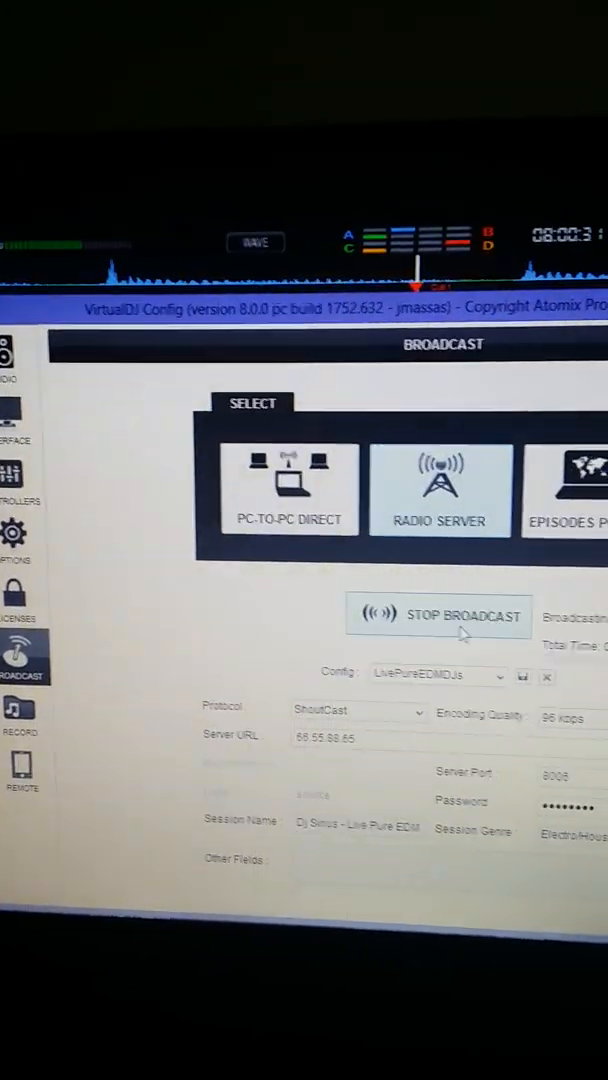
{"action": "left_click", "coordinate": [440, 616]}
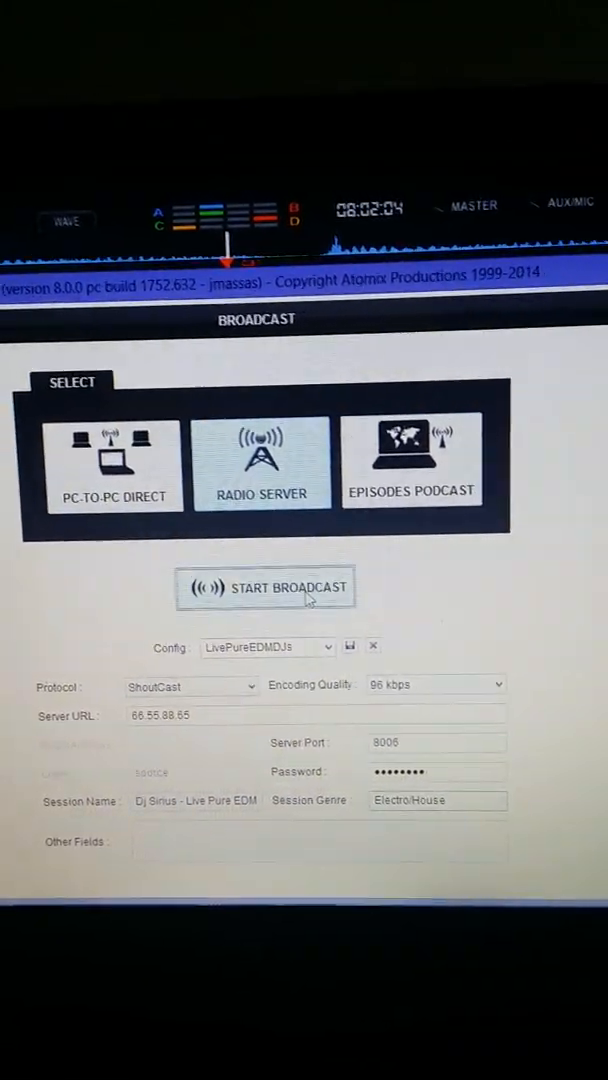
Step: Start broadcasting to the ShoutCast radio server at 66.55.88.65
{"action": "left_click", "coordinate": [266, 587]}
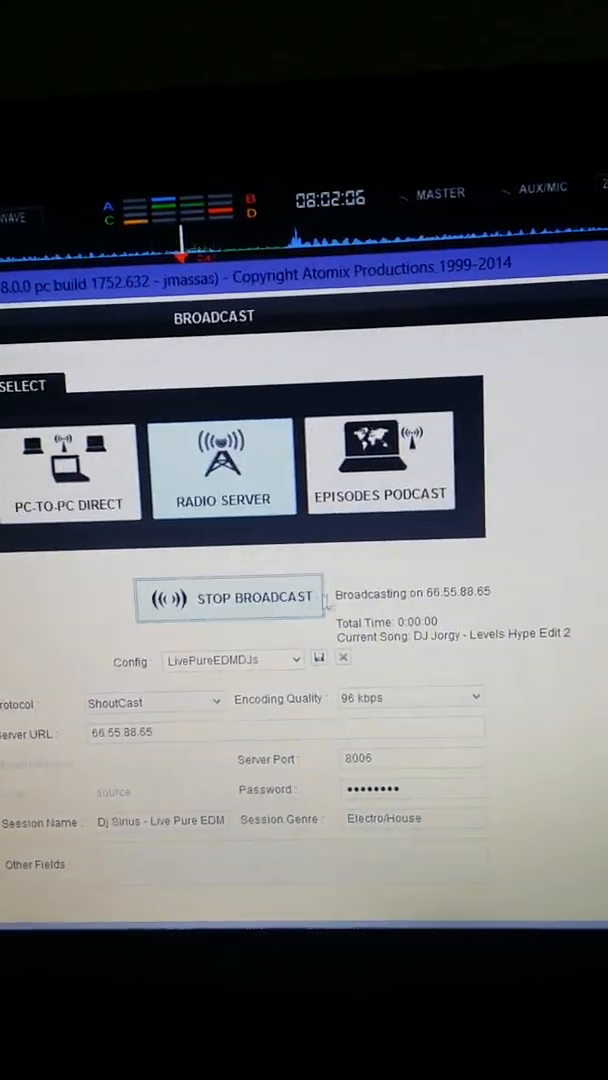